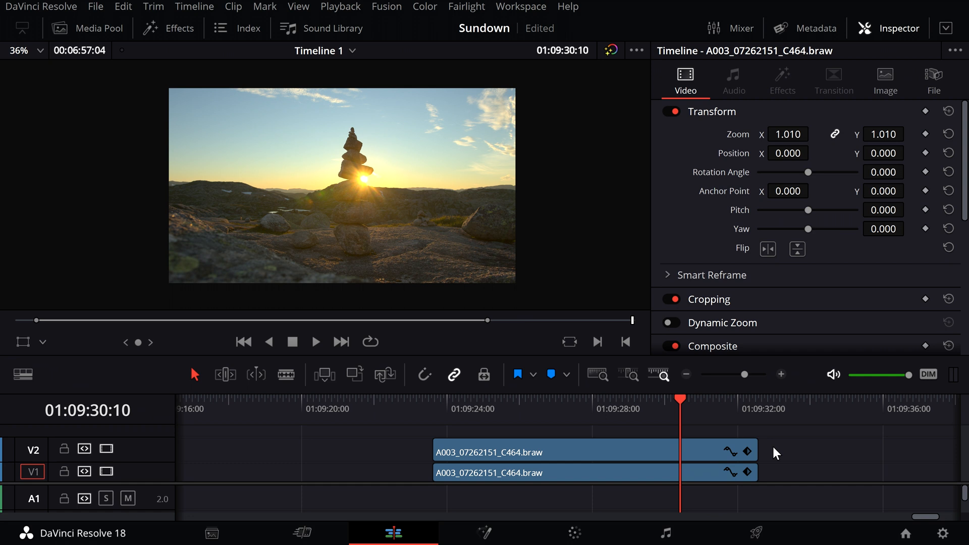
mouse_move(567, 459)
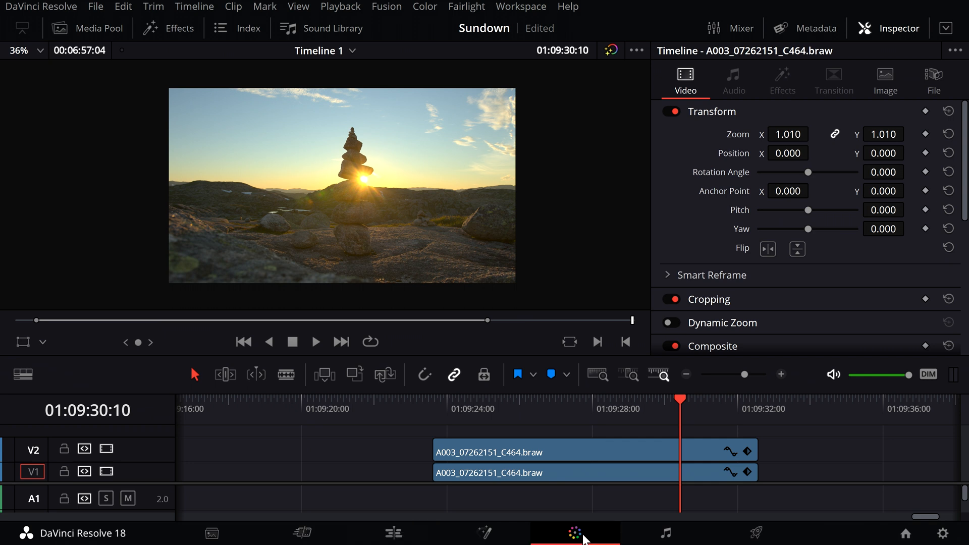
Switch to the Color page to show the Sundown clip's node graph and fourth node.
left_click(574, 533)
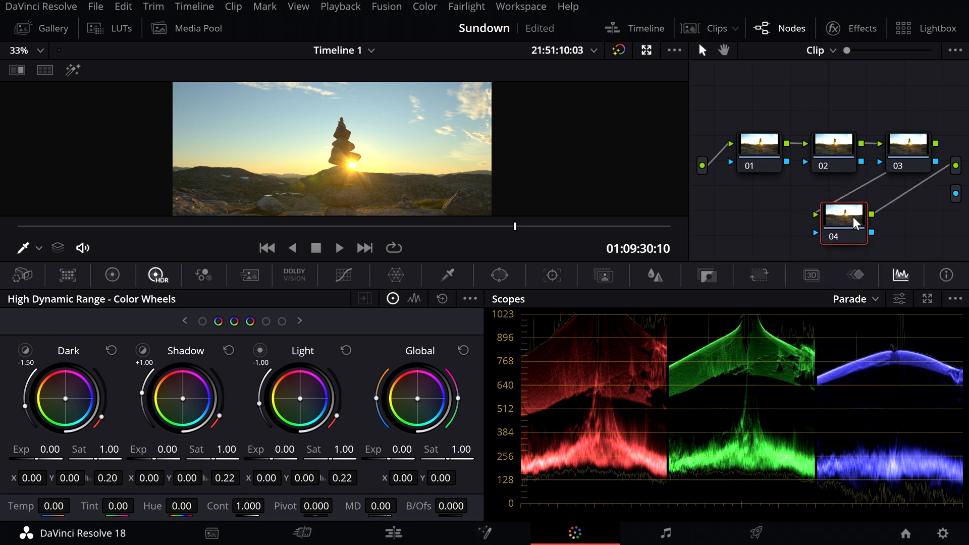
mouse_move(856, 221)
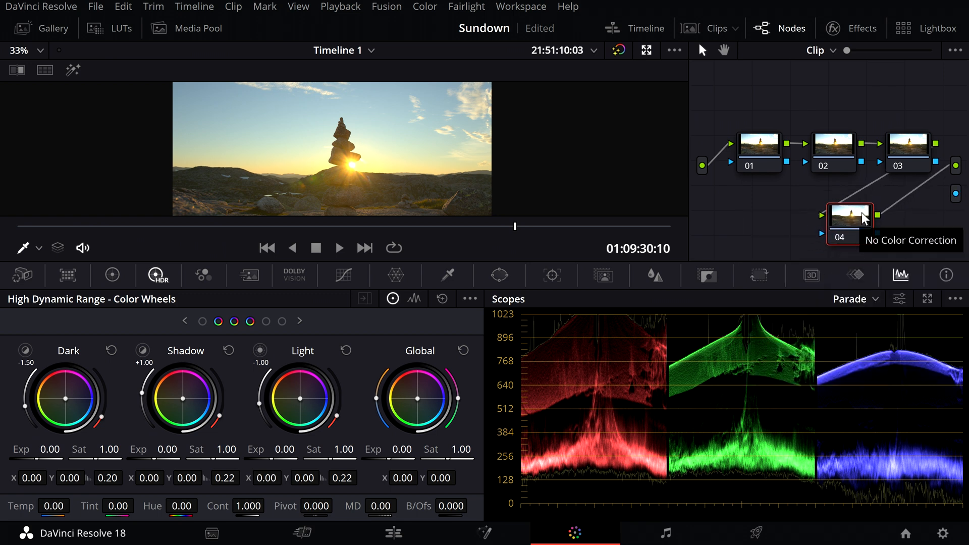
Show node 04's Window shapes, scrolled down to the curve and gradient options.
left_click(499, 275)
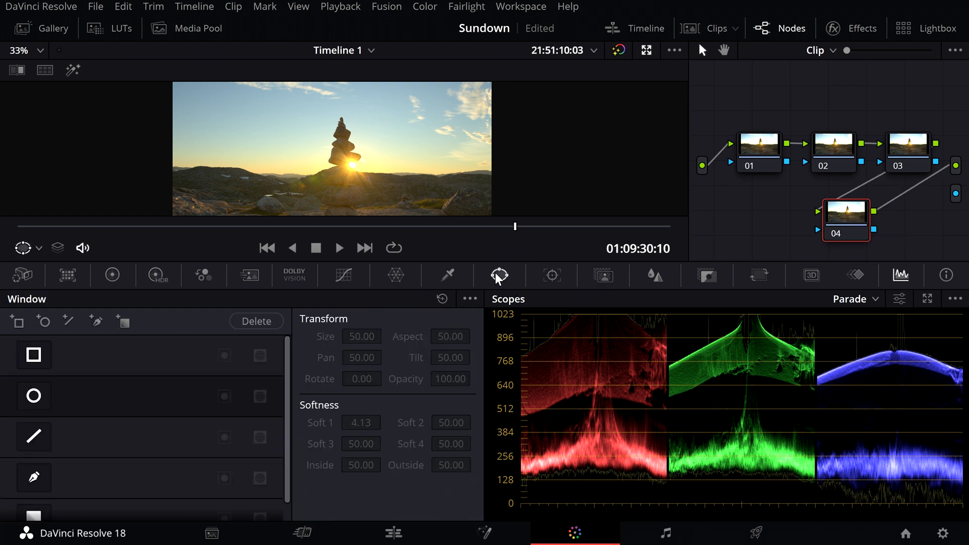
mouse_move(498, 275)
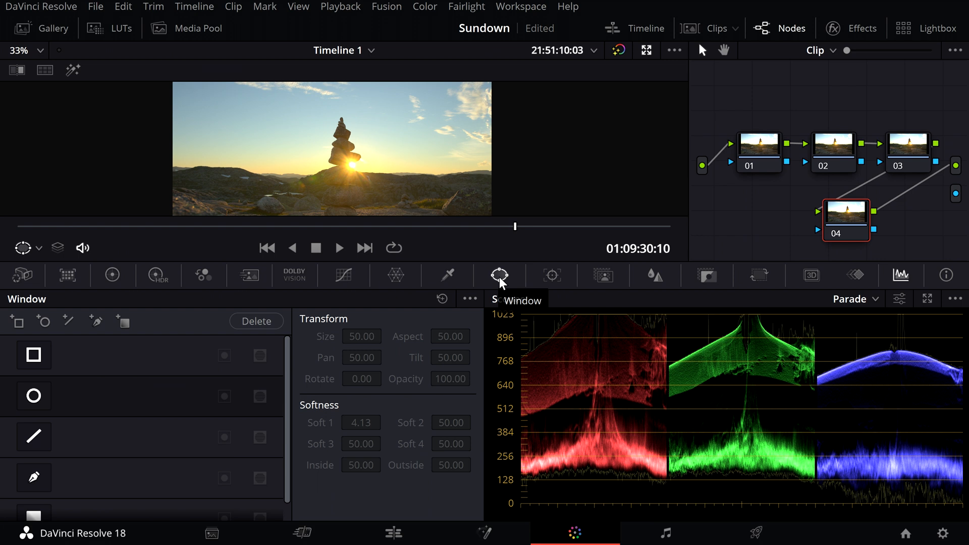
mouse_move(389, 382)
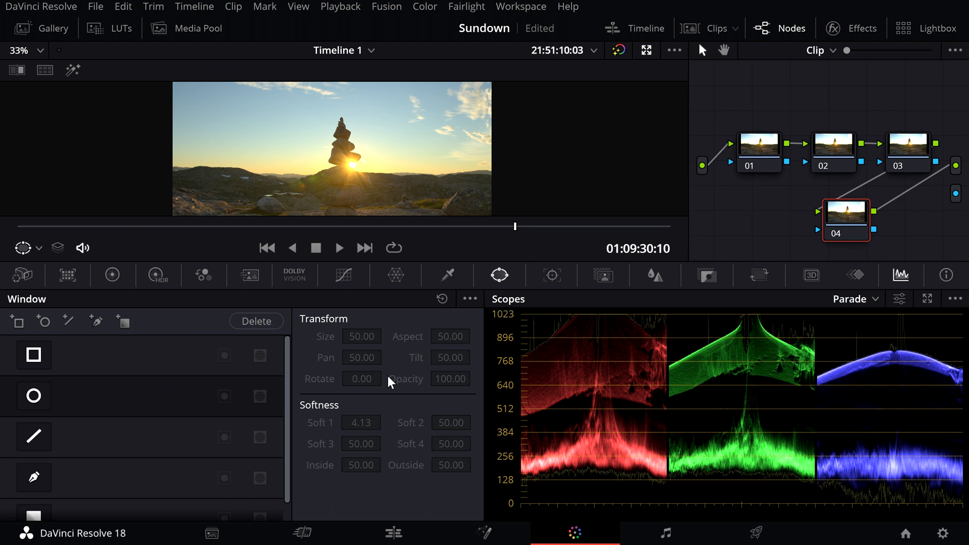
mouse_move(34, 486)
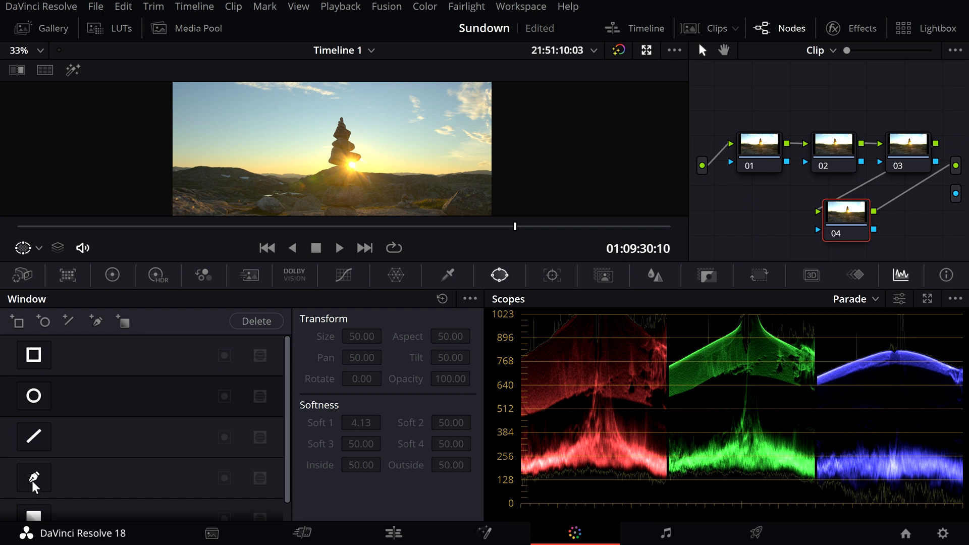
scroll("down", 3)
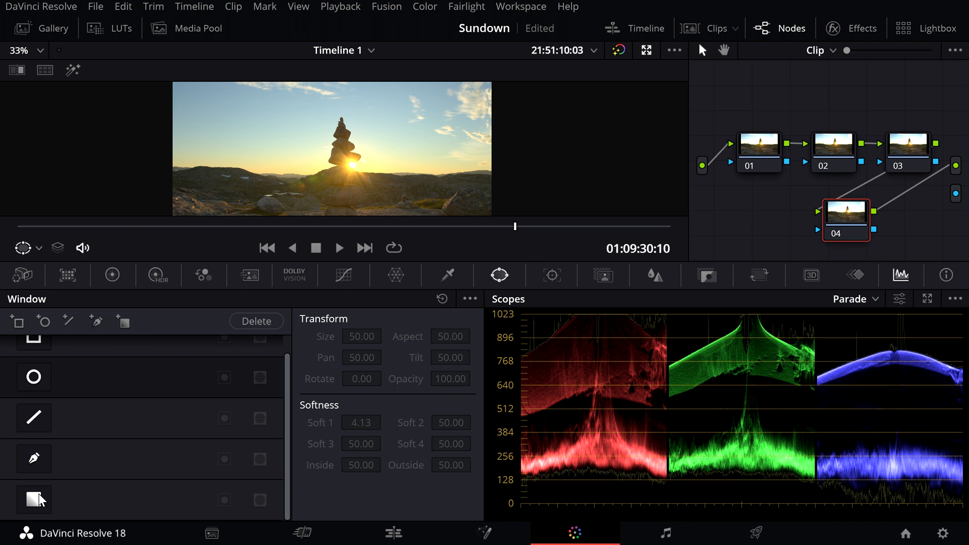
mouse_move(55, 231)
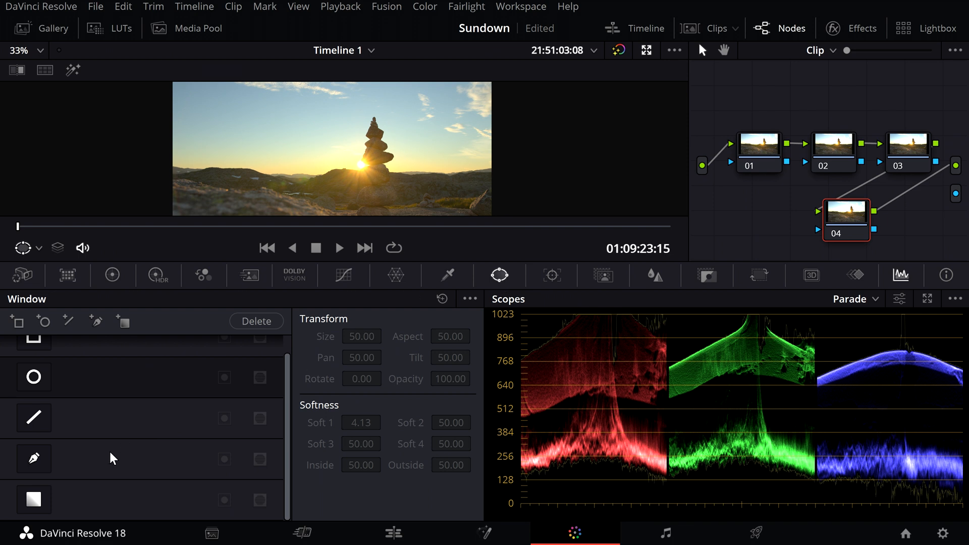
Draw a freehand curve window on node 04 around the cairn and horizon.
left_click(33, 459)
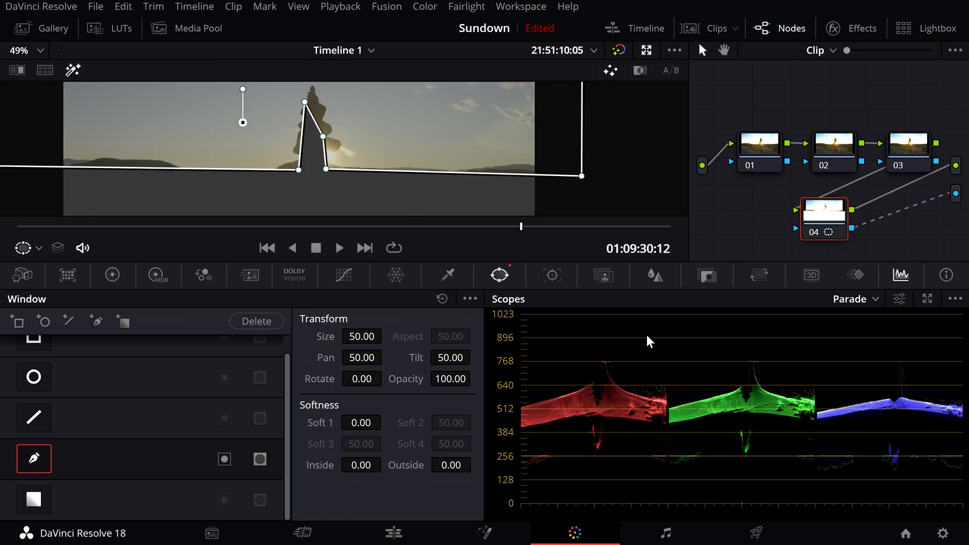
left_click(386, 421)
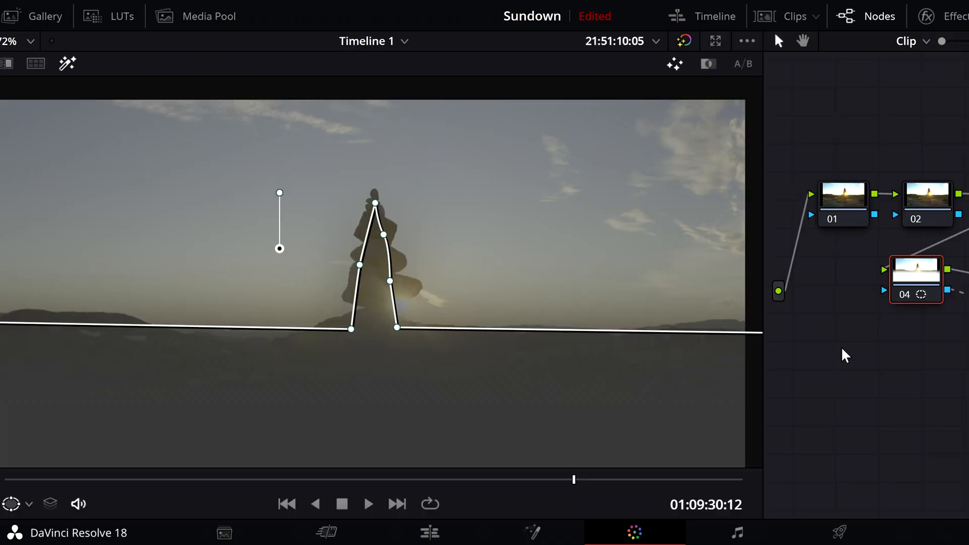
mouse_move(812, 328)
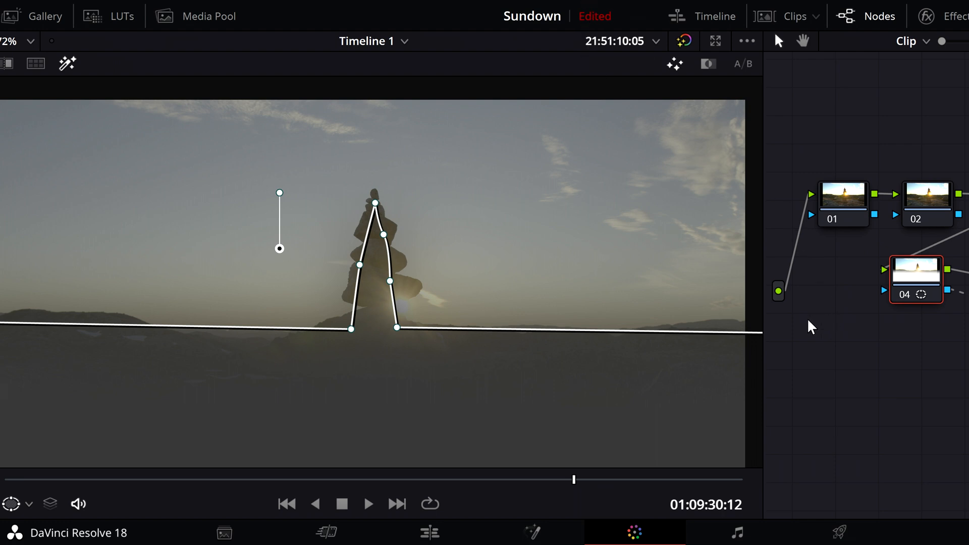
mouse_move(893, 333)
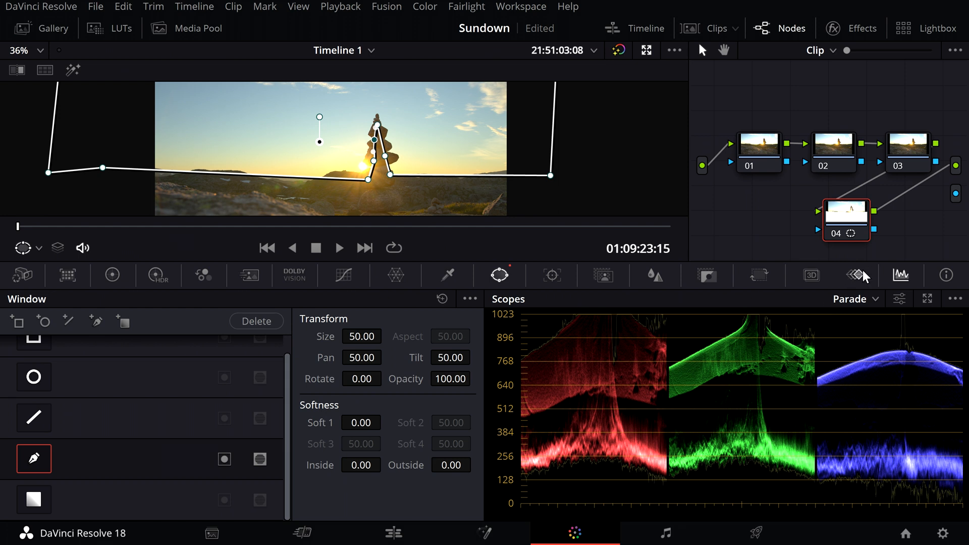
Show the Keyframes panel for node 04's curve window.
left_click(855, 275)
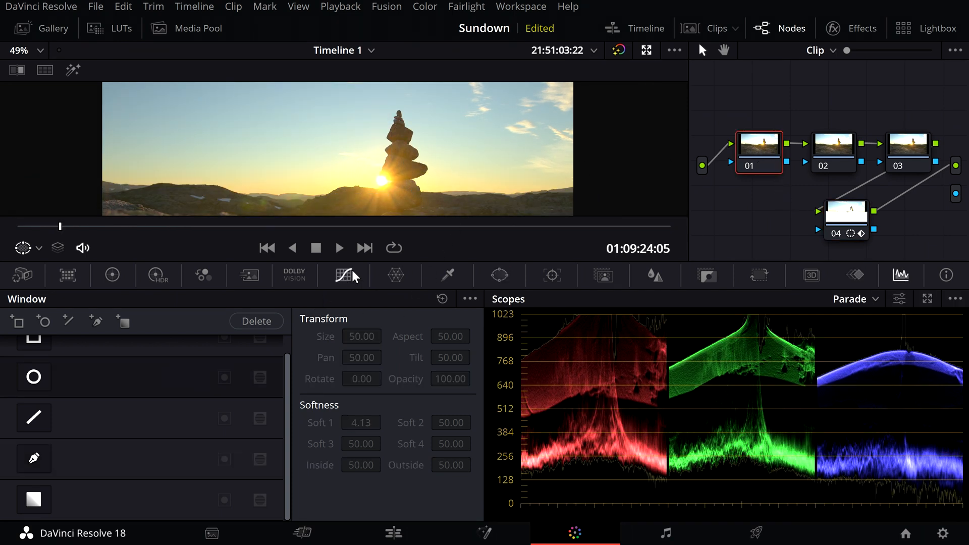
Cycle through the HDR, Curves and Primaries wheels and select another sunset clip.
left_click(158, 275)
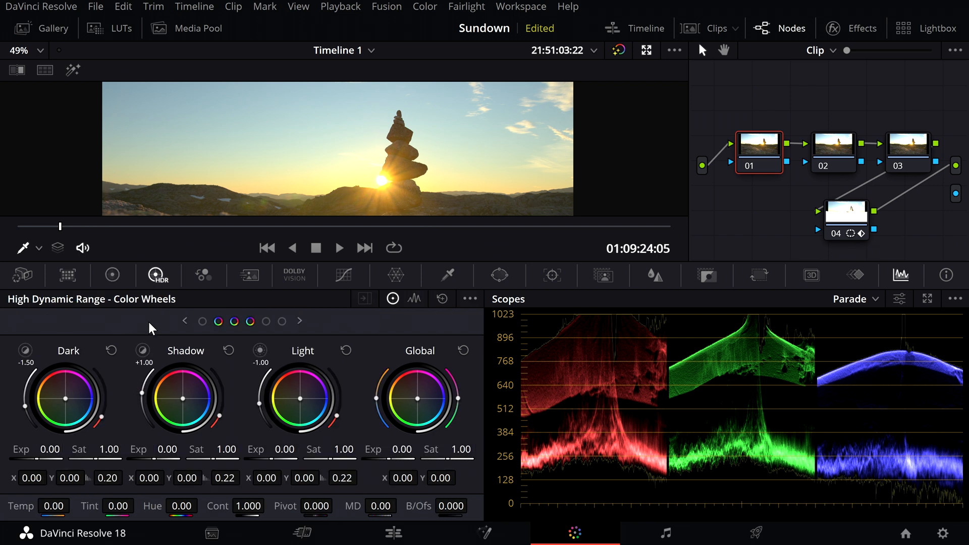
left_click(343, 276)
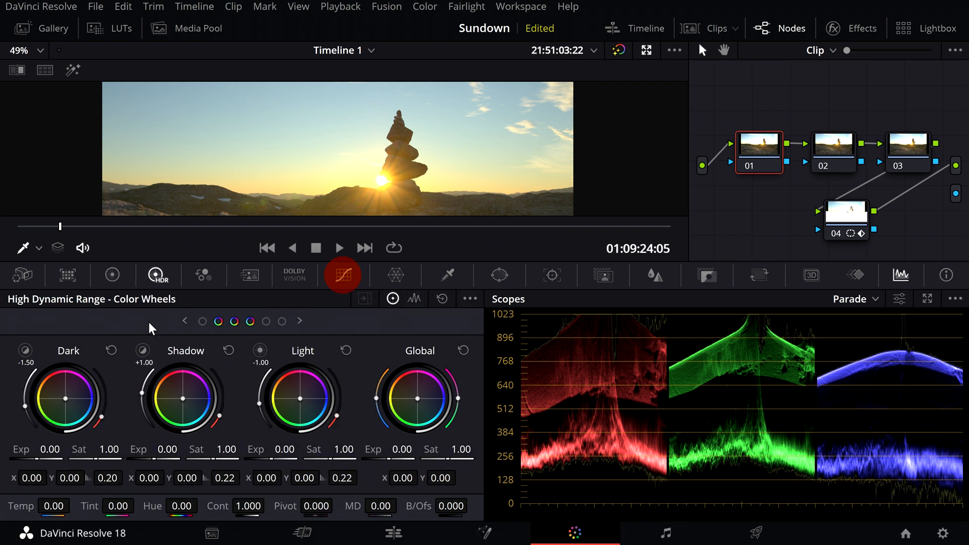
left_click(112, 275)
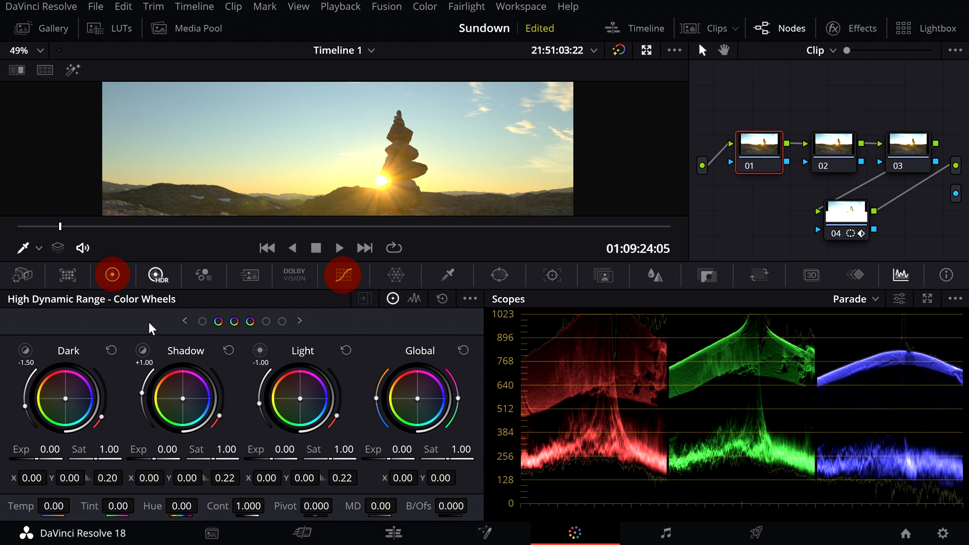
left_click(157, 275)
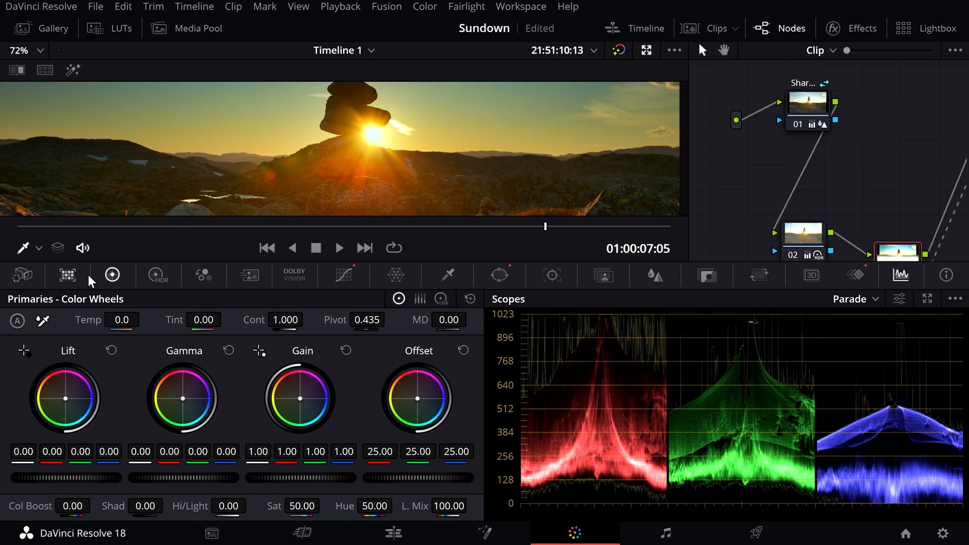
Enable Highlight Recovery in the second sunset clip's Camera Raw settings.
left_click(22, 276)
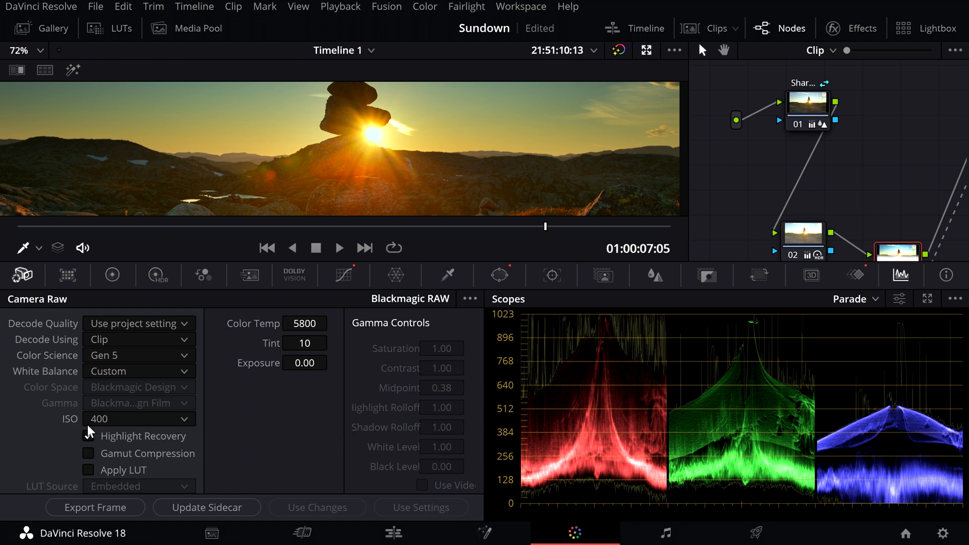
left_click(89, 435)
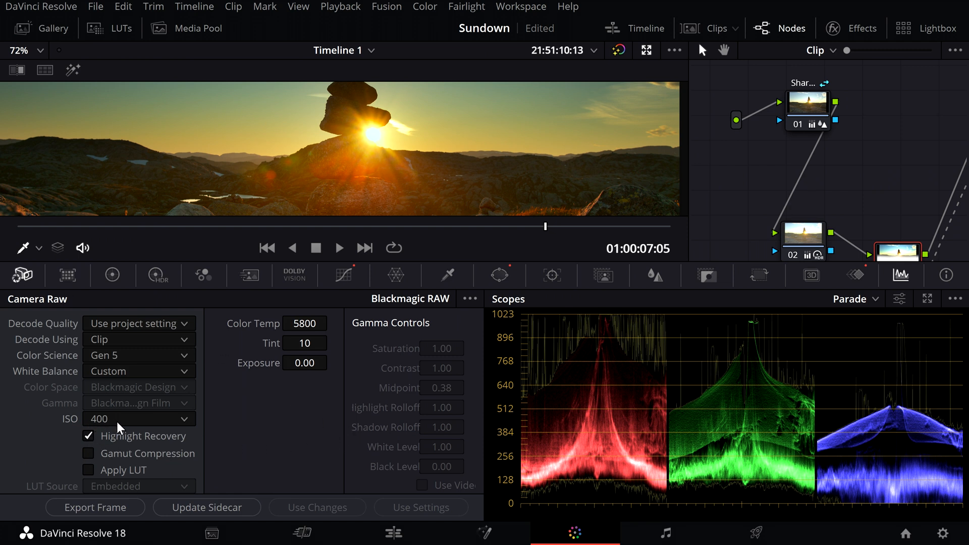
mouse_move(116, 422)
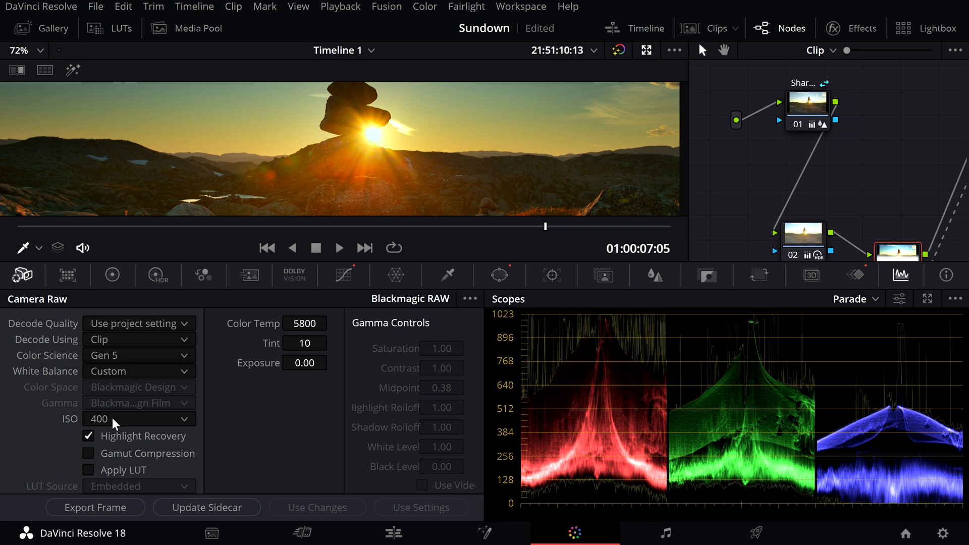